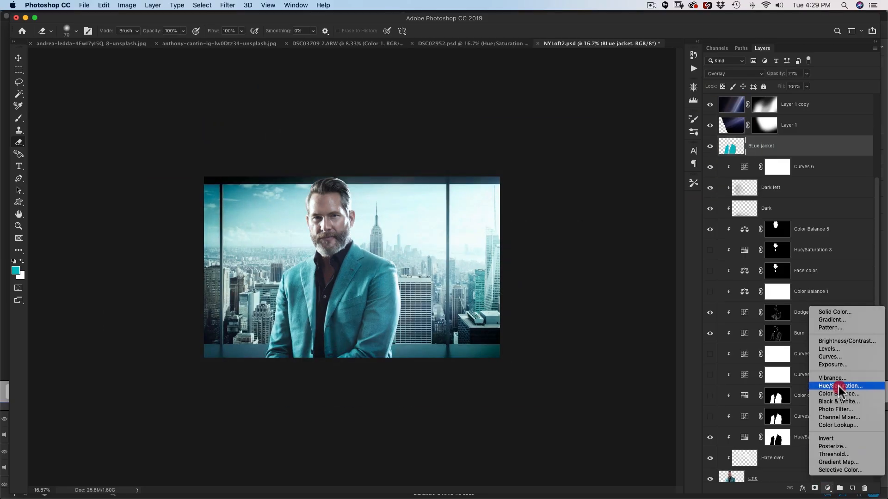
- Add a new empty layer named 'BLue jacket' and set it to Overlay blending
click(843, 385)
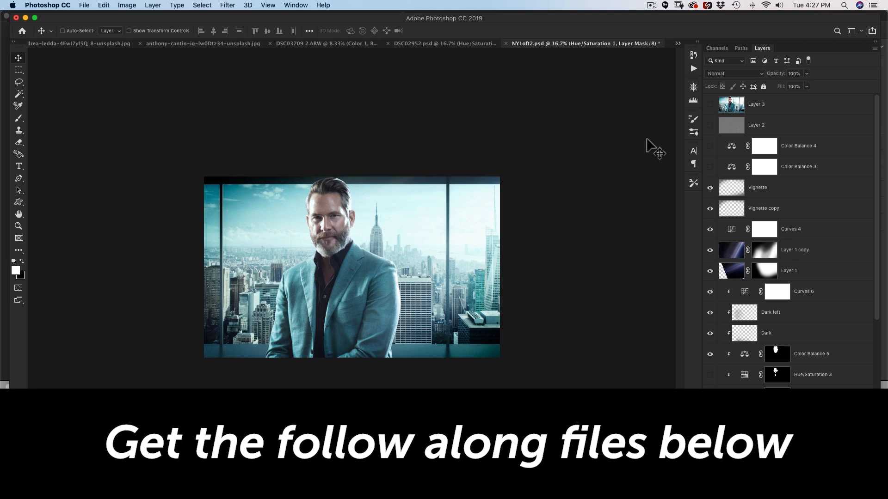
mouse_move(312, 315)
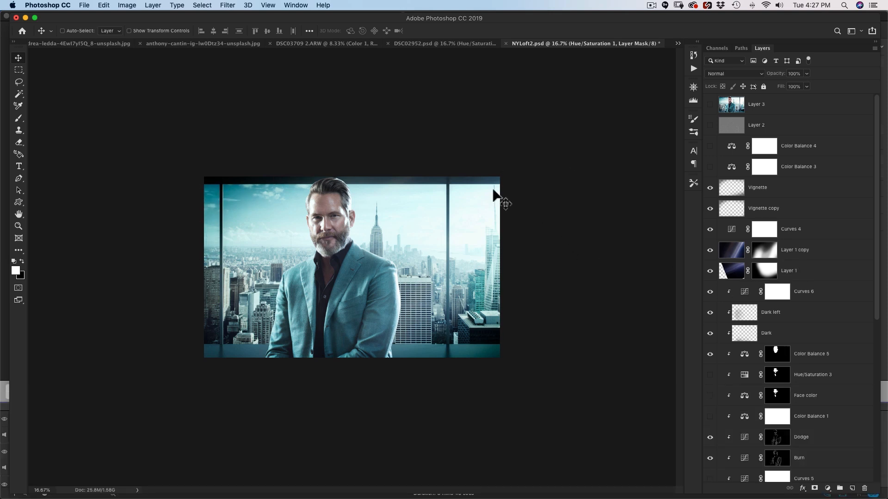
mouse_move(354, 291)
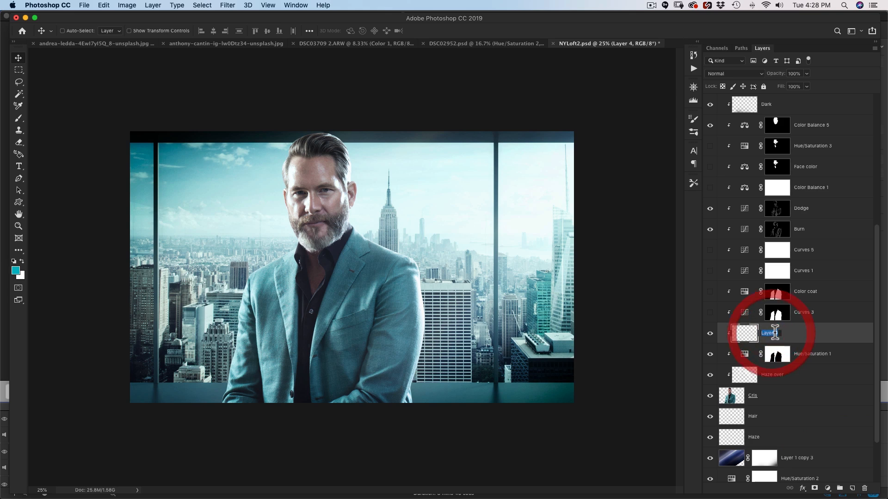
text(BLue jacket)
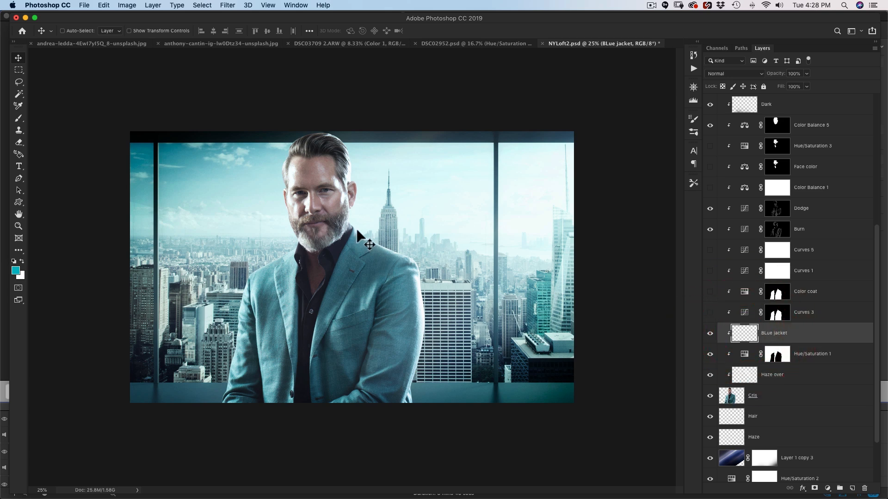
mouse_move(381, 345)
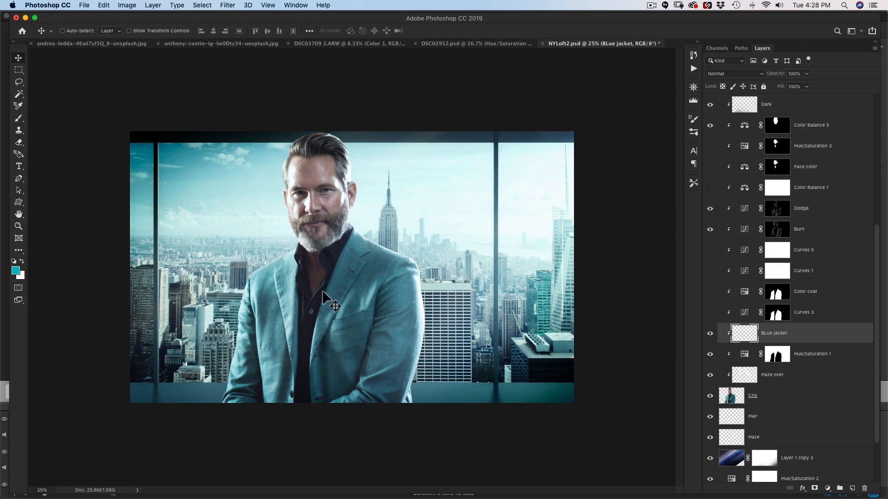
mouse_move(382, 244)
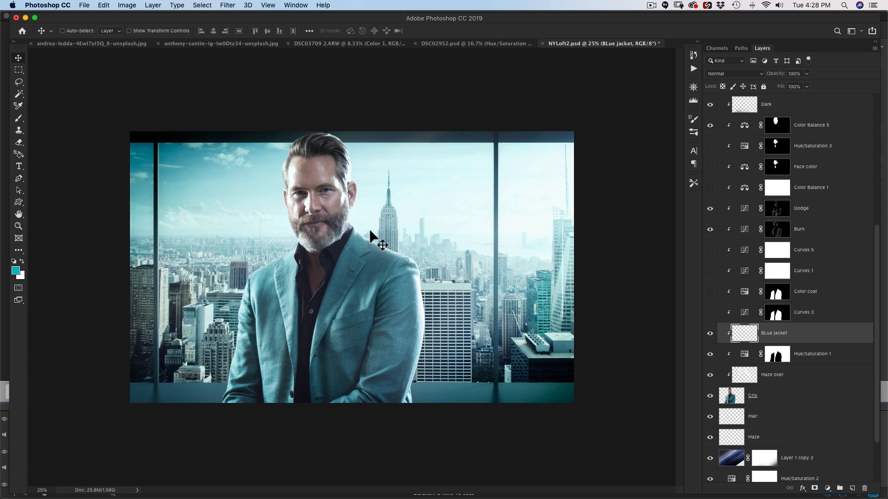
mouse_move(412, 283)
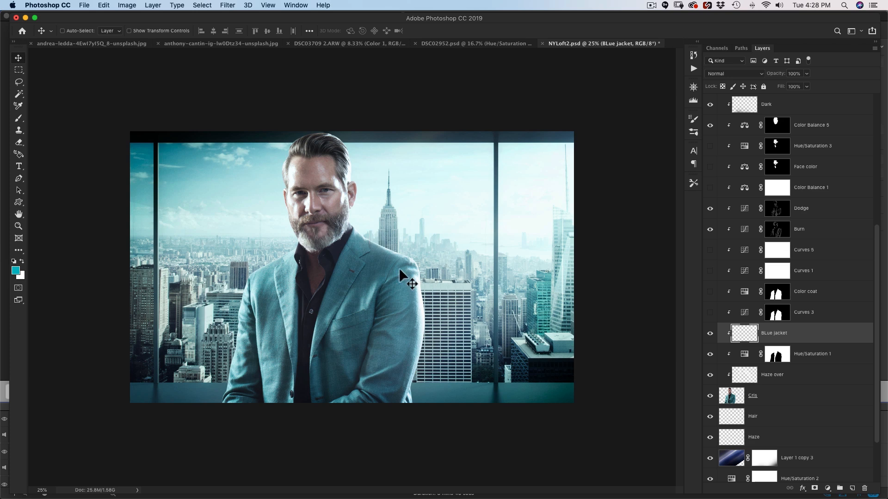
mouse_move(736, 76)
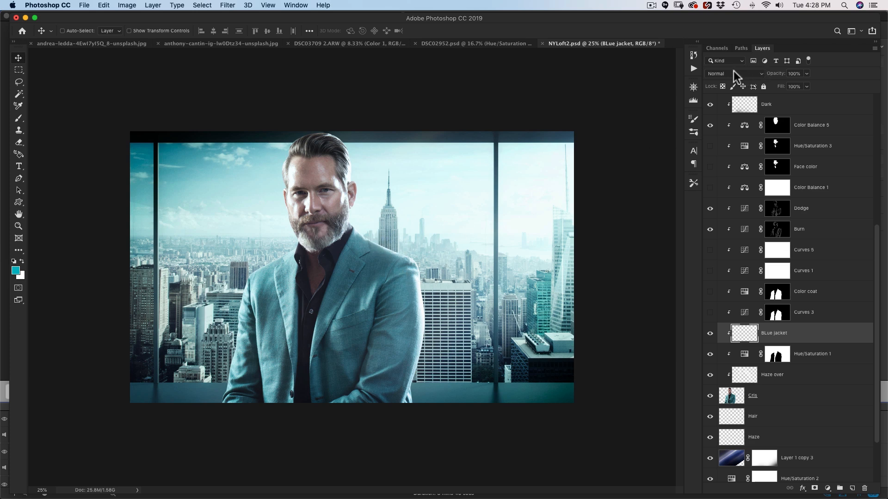
click(736, 74)
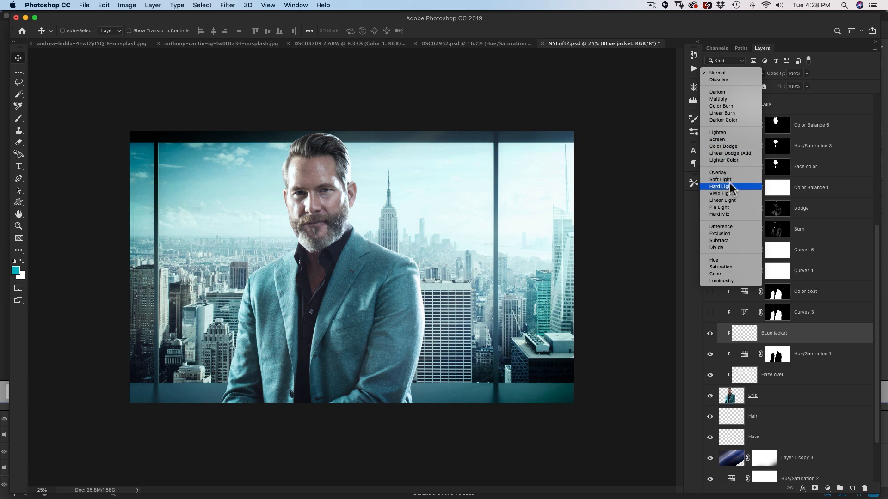
mouse_move(734, 172)
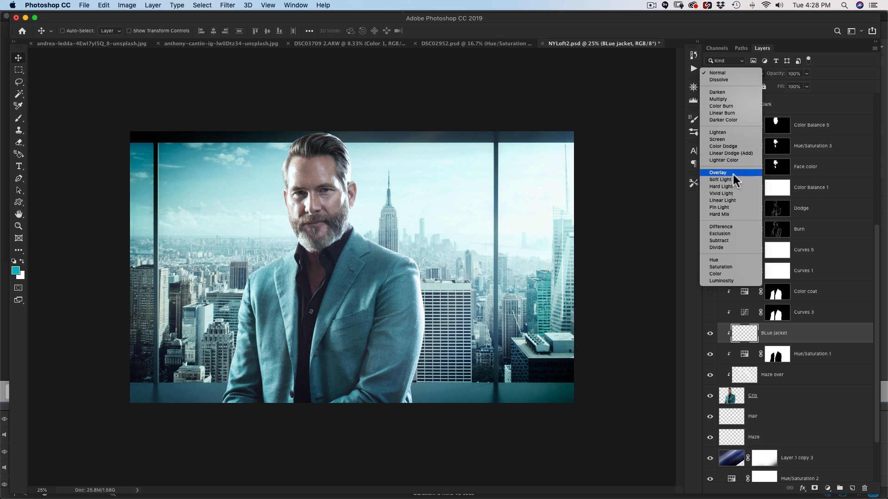
click(717, 172)
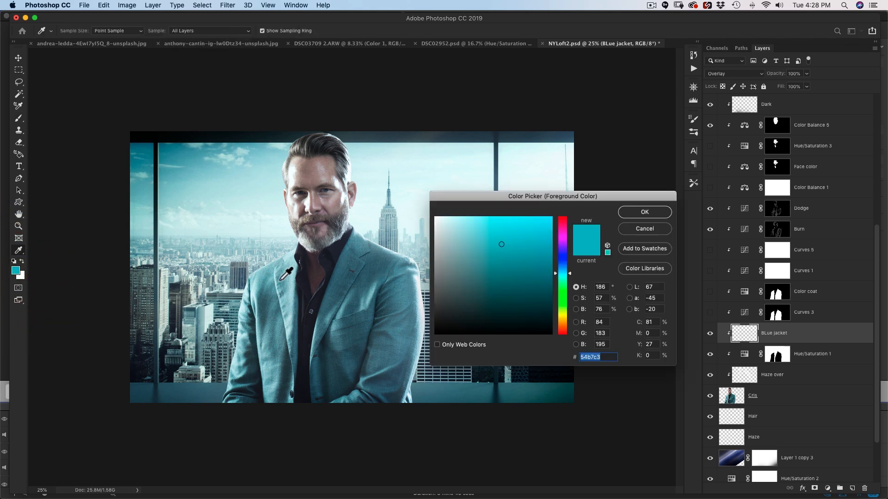
- Choose teal #60bcc4 as foreground colour and brush it over both sides of the jacket
click(480, 243)
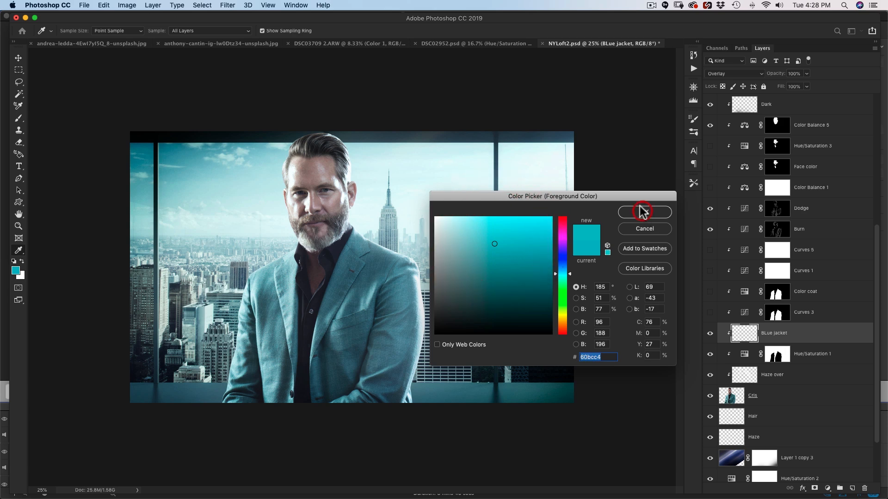
click(644, 212)
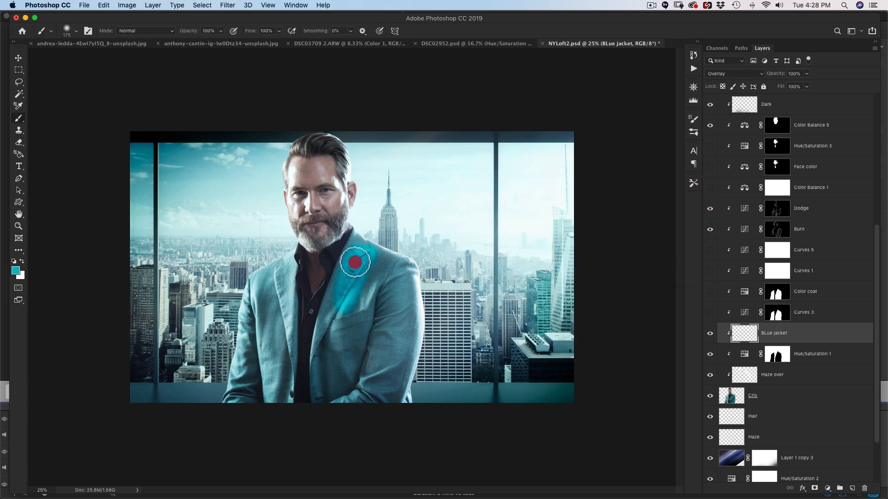
drag(355, 262, 329, 328)
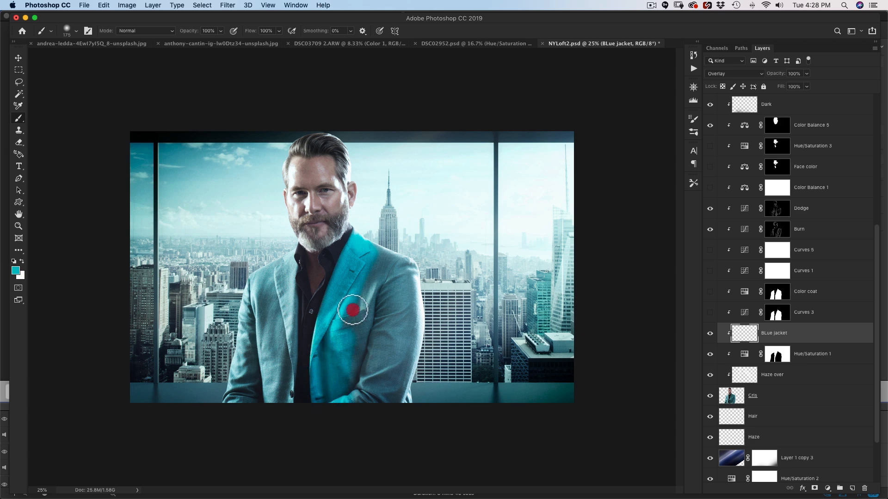
drag(353, 310, 406, 403)
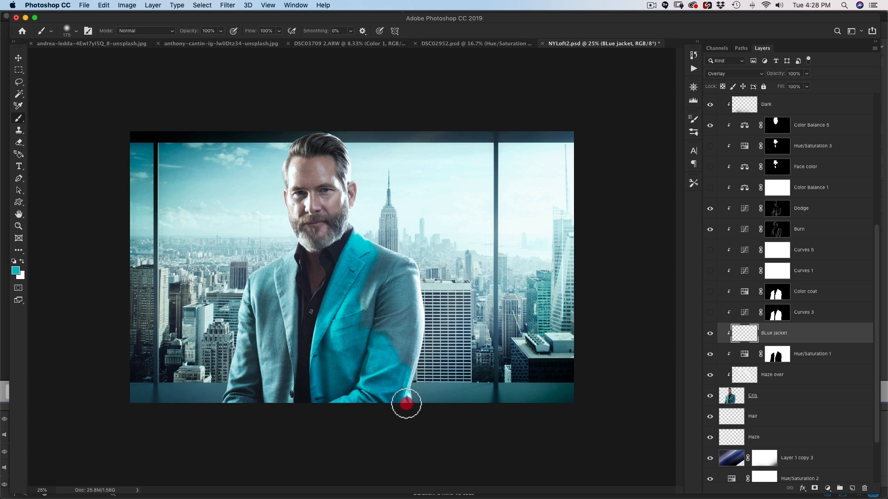
drag(406, 404, 378, 248)
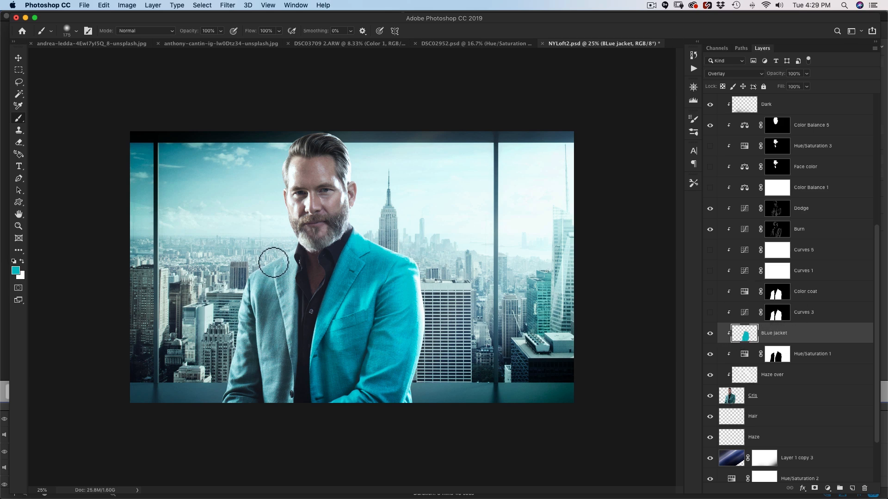
drag(273, 263, 230, 409)
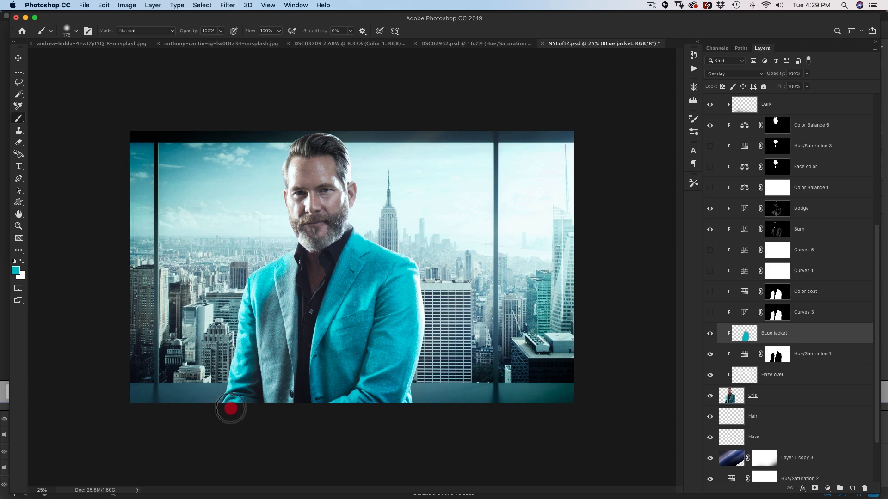
drag(231, 409, 288, 361)
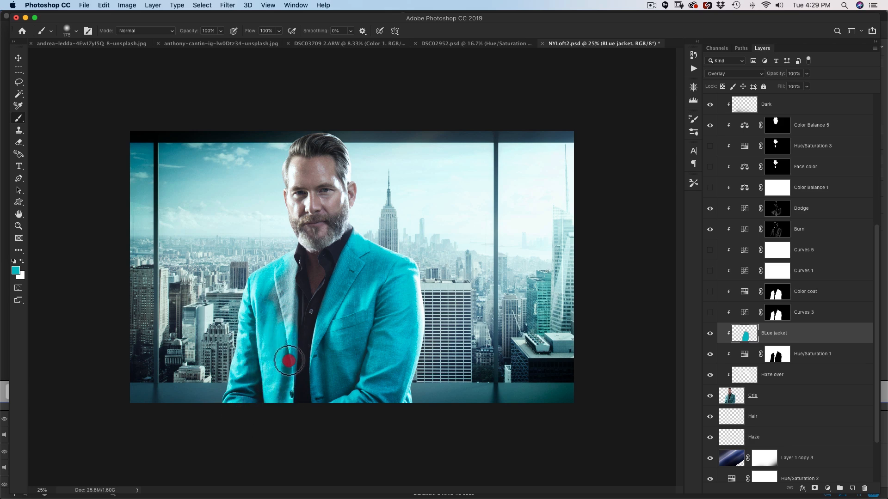
drag(288, 361, 281, 269)
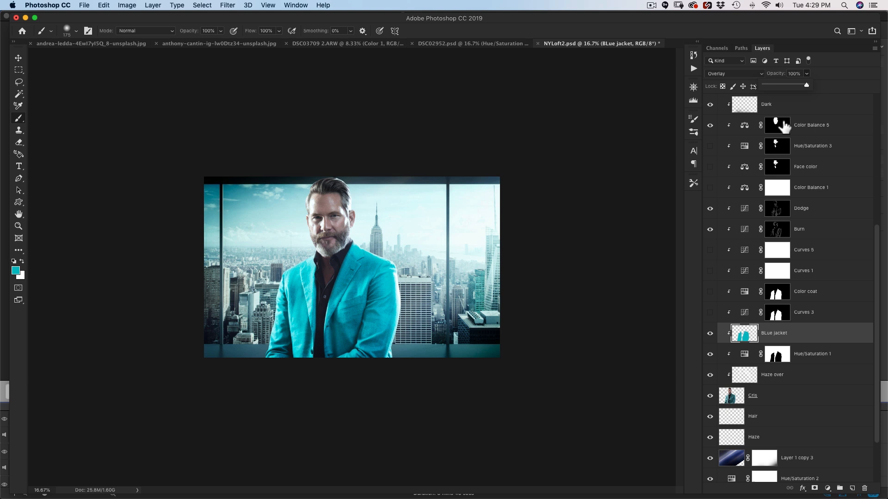
- Lower the BLue jacket layer's opacity to about 21%
drag(804, 85, 778, 85)
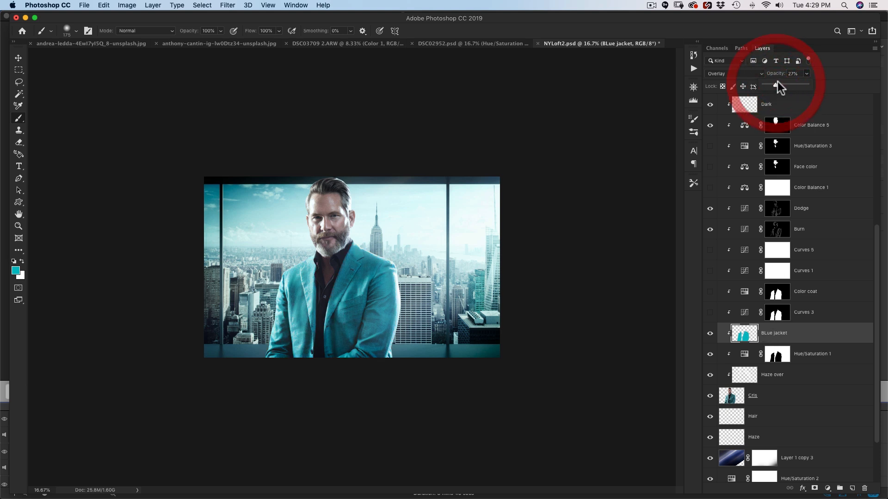
drag(786, 84, 776, 84)
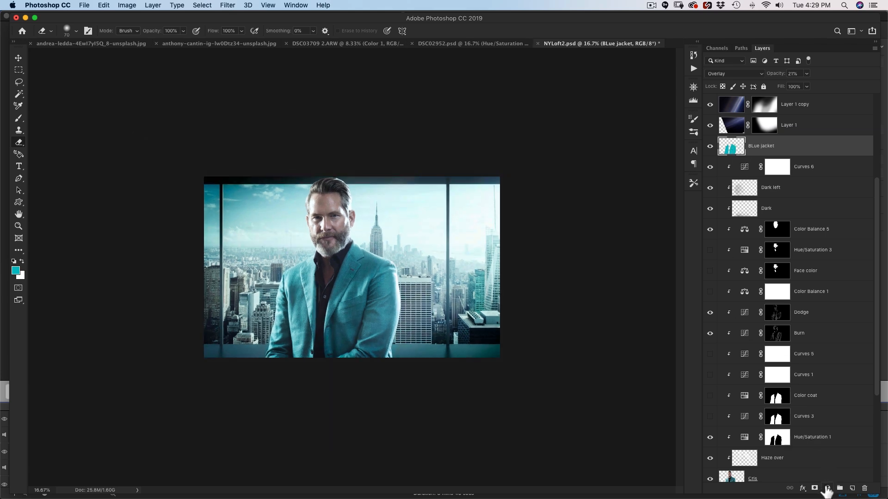
- Add a Hue/Saturation adjustment shifting the jacket hue to about -135, toward green
click(827, 487)
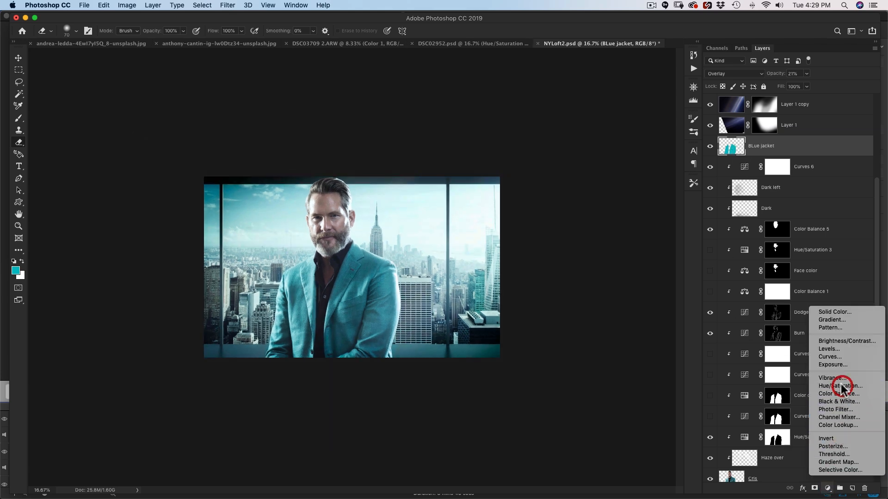
click(840, 386)
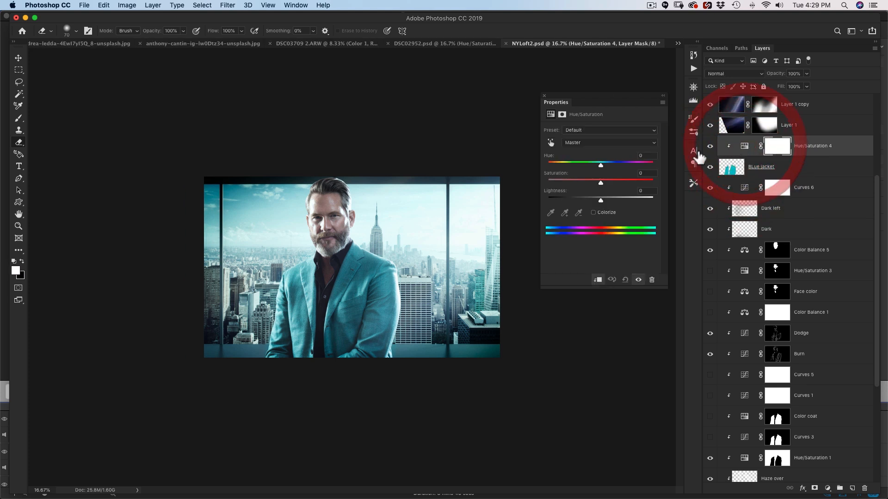
drag(601, 165, 570, 164)
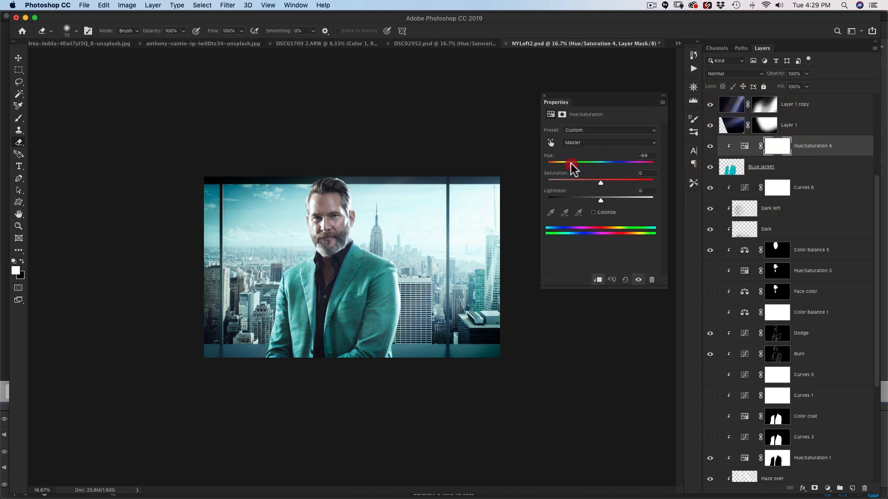
drag(570, 162, 558, 162)
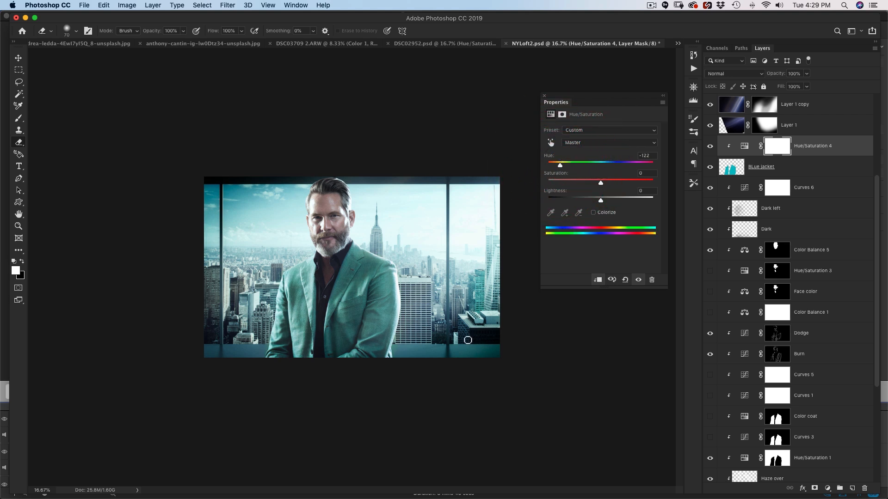
drag(560, 163, 555, 164)
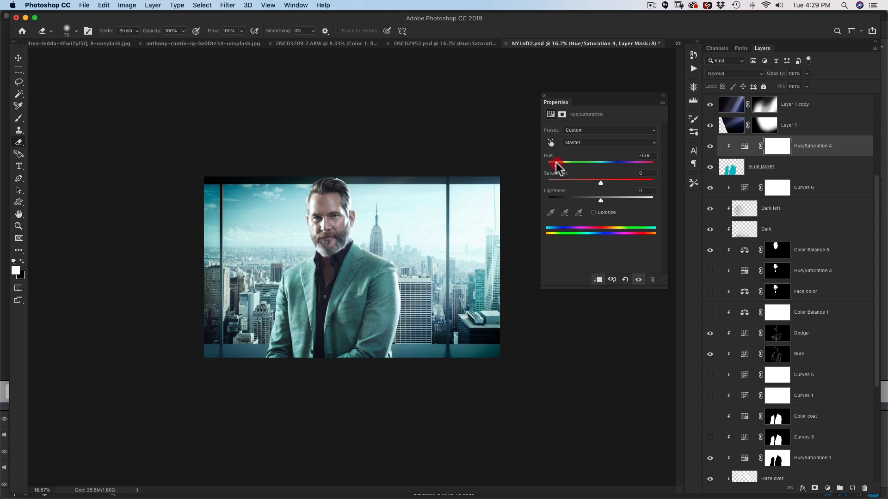
drag(548, 163, 557, 163)
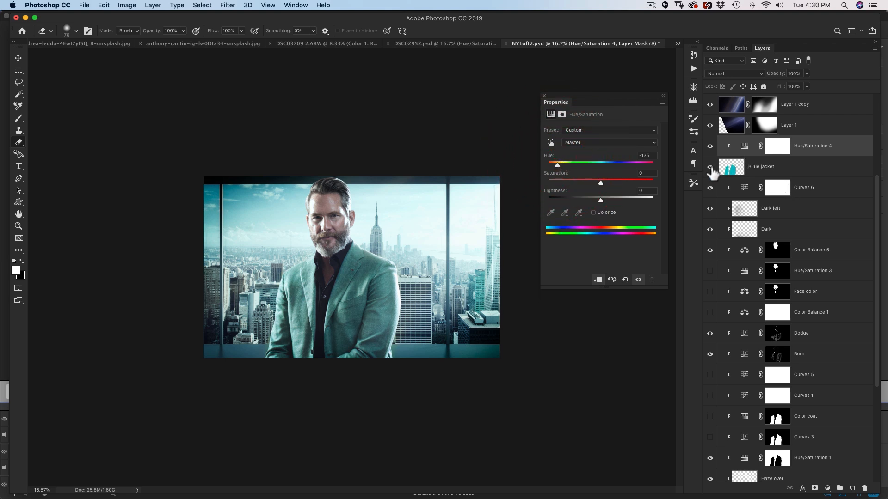
- Reduce the BLue jacket layer's opacity to 16%
click(761, 166)
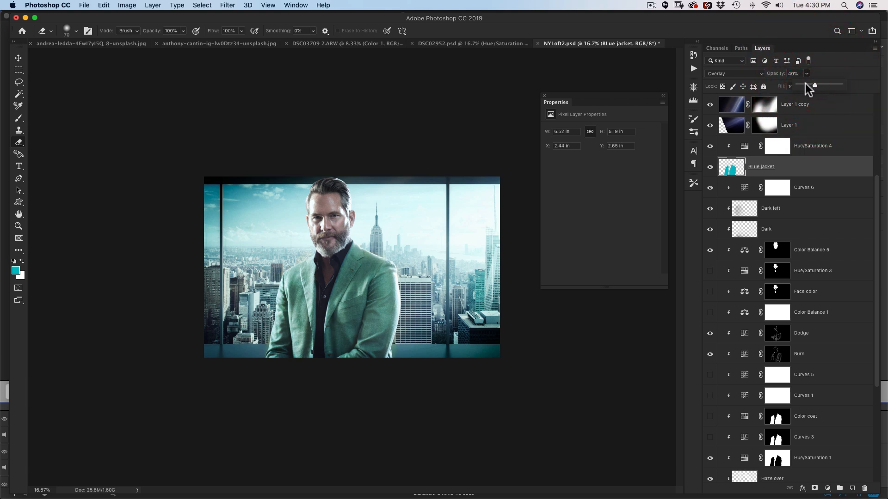
drag(814, 85, 805, 85)
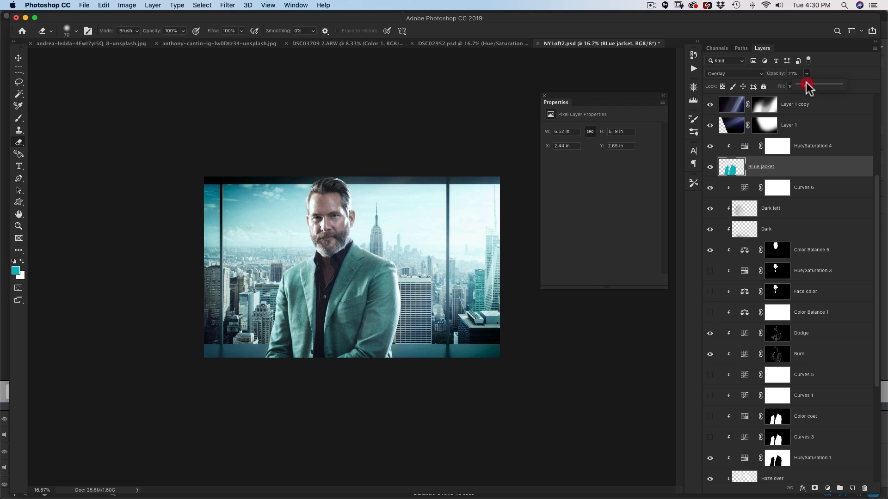
drag(809, 85, 804, 85)
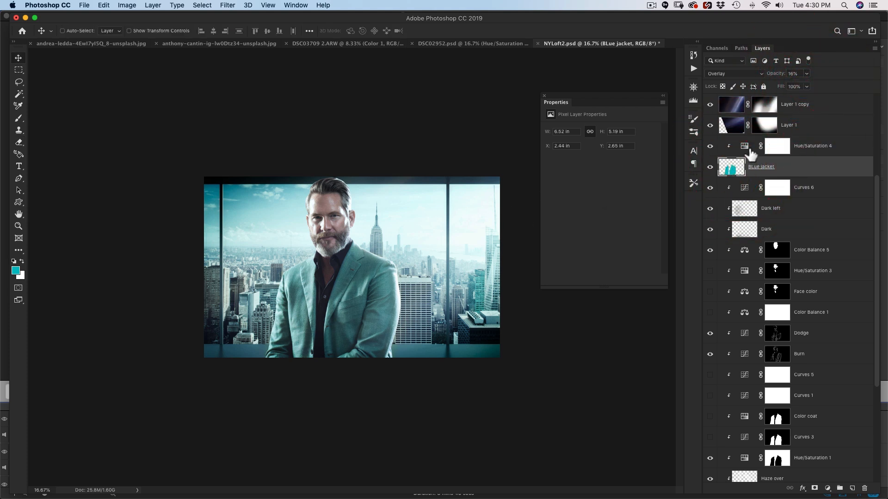
mouse_move(340, 221)
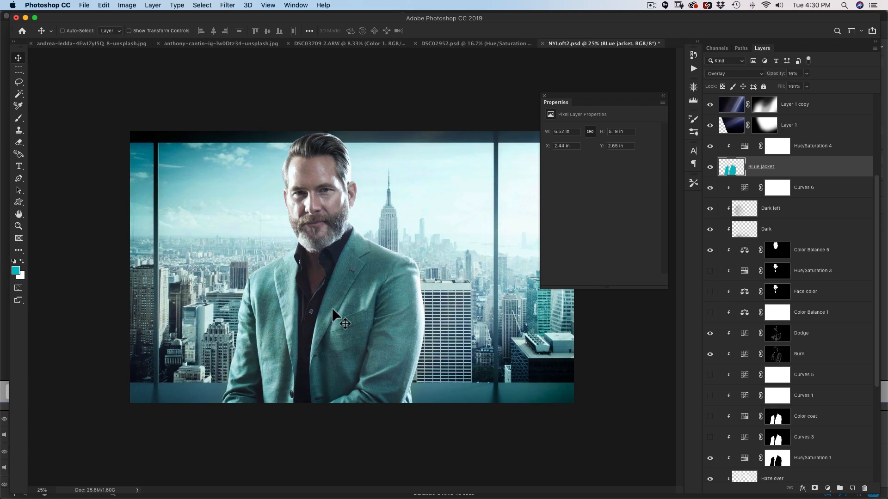
mouse_move(344, 171)
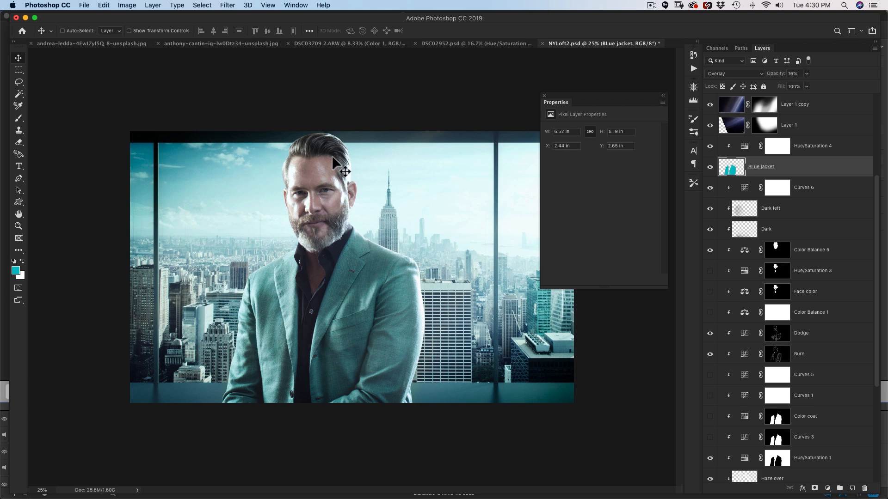
mouse_move(306, 181)
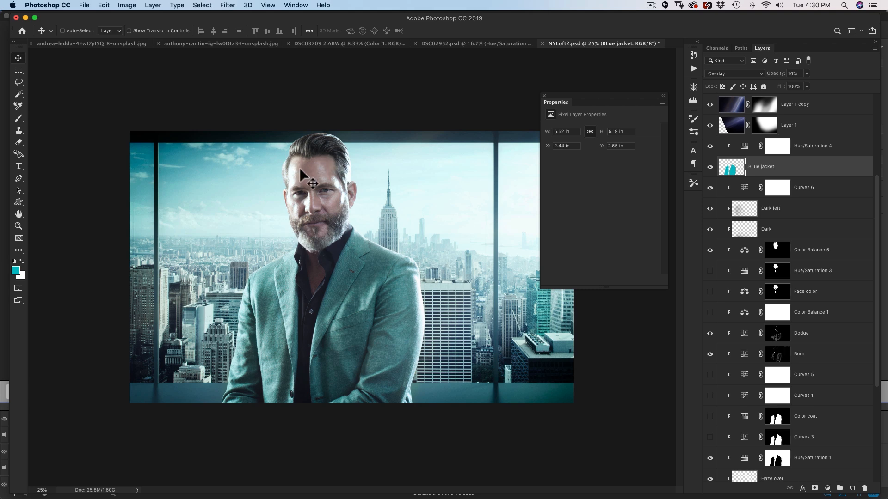
mouse_move(361, 207)
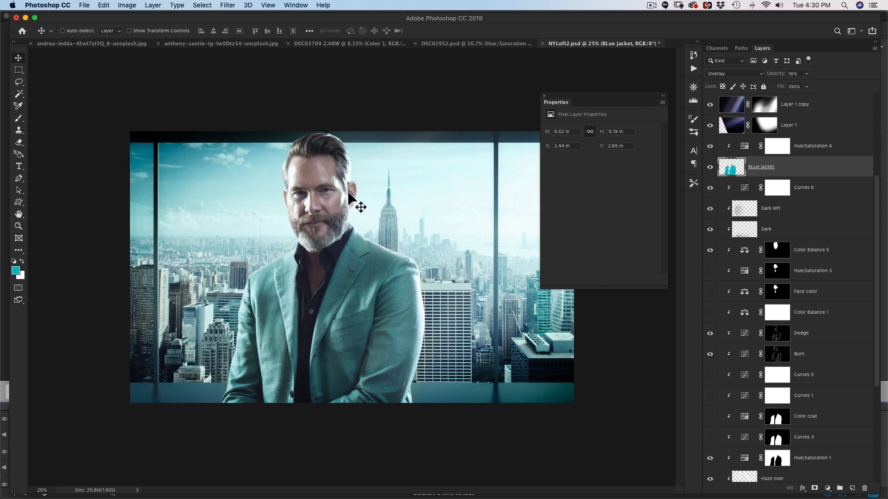
- Select the lower Hue/Saturation 1 layer
click(544, 95)
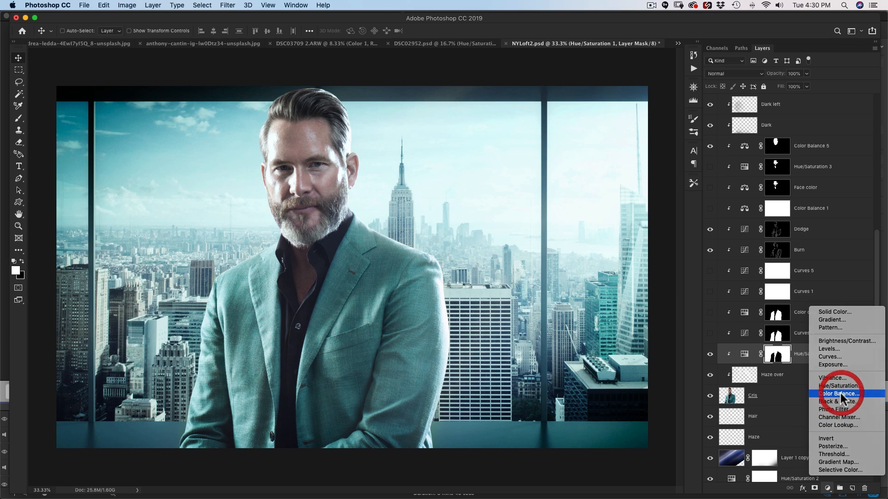
- Add Color Balance: Midtones Cyan/Red -8; Highlights Cyan/Red +6, Yellow/Blue -4
click(839, 393)
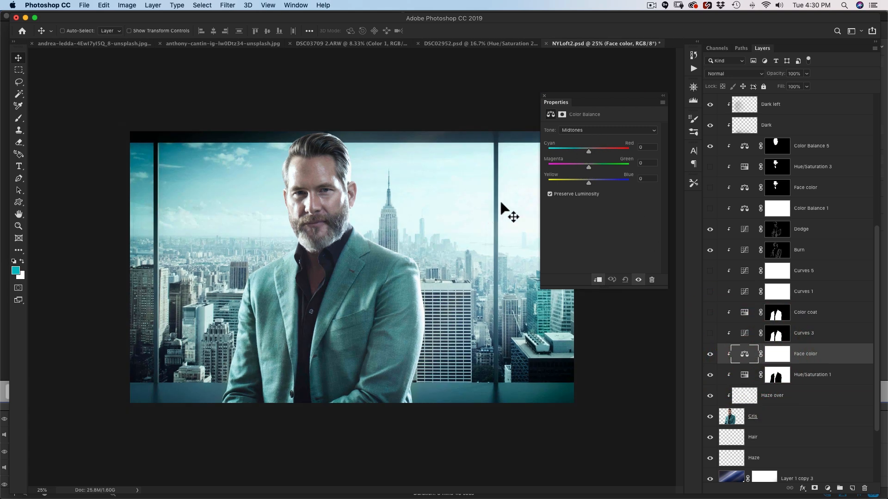
drag(588, 150, 584, 151)
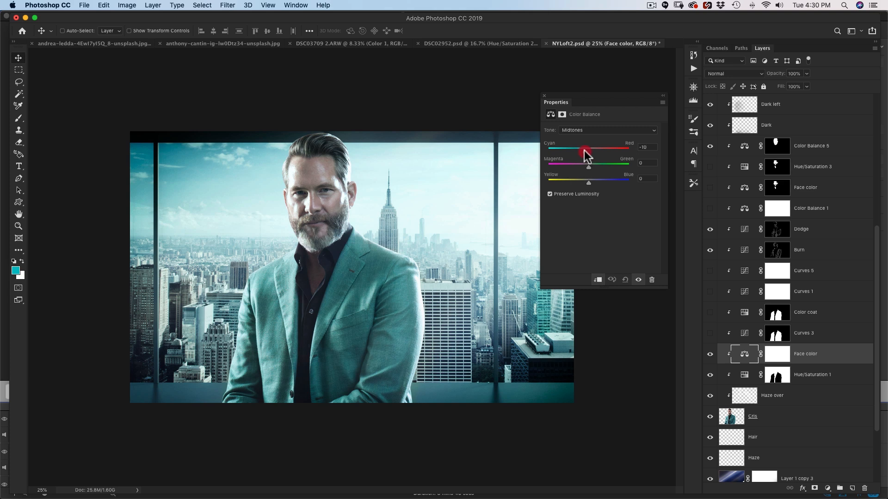
drag(582, 148, 588, 148)
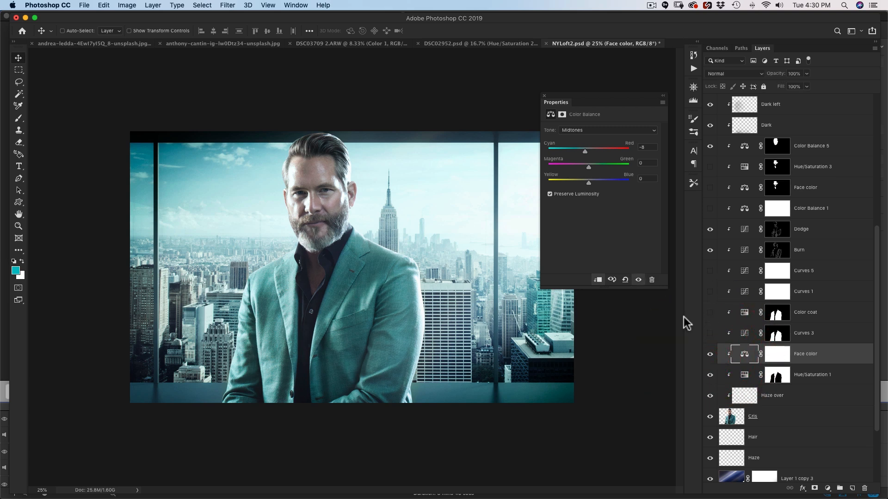
click(607, 129)
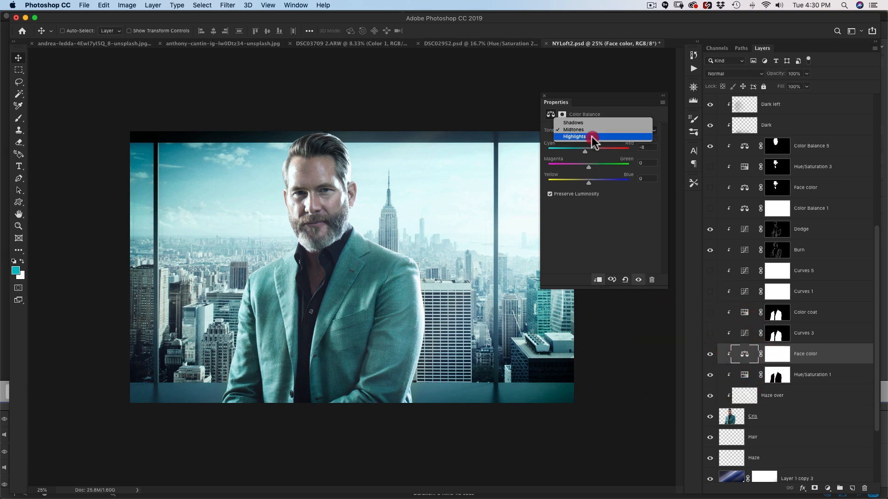
click(573, 136)
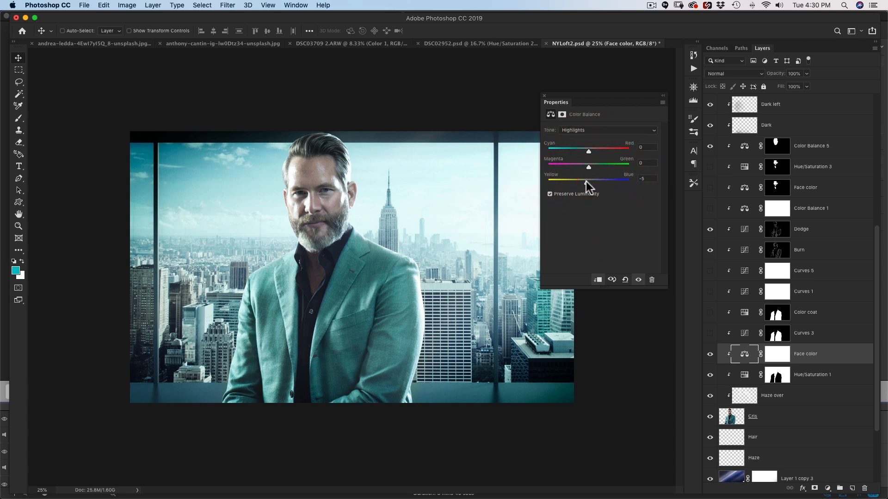
drag(587, 182, 586, 181)
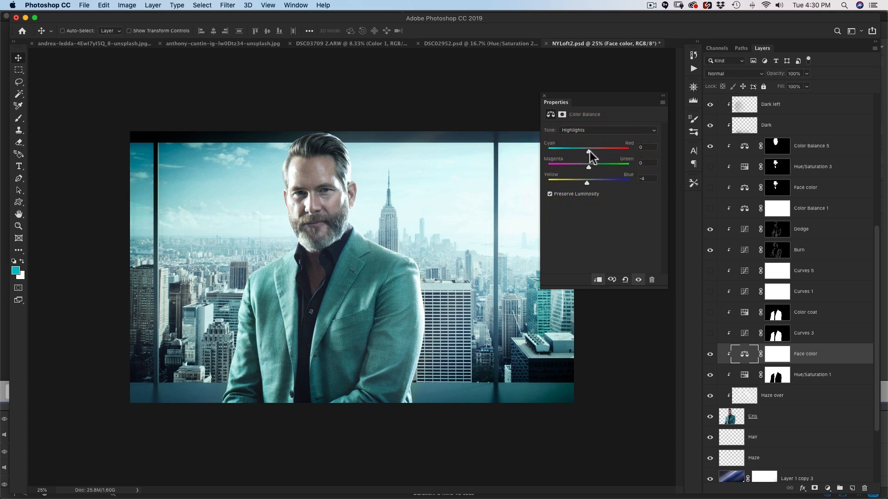
drag(588, 149, 590, 149)
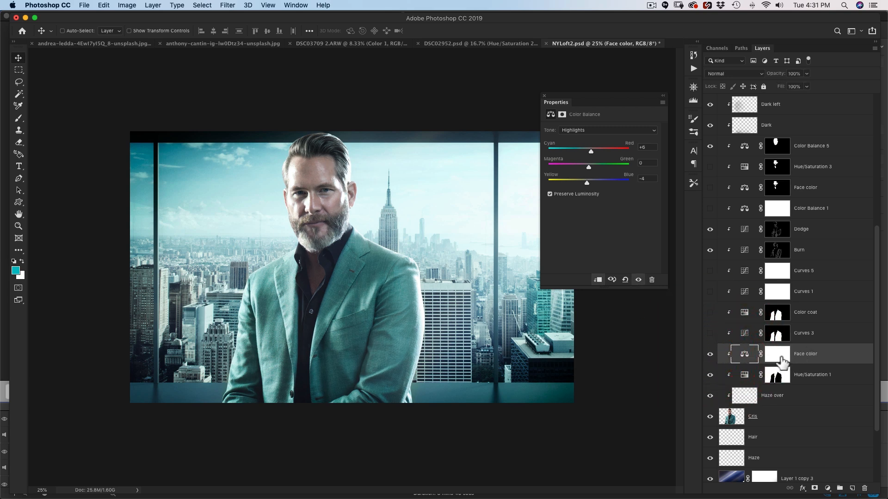
- Select the Face color layer's face mask above Hue/Saturation 1
click(777, 354)
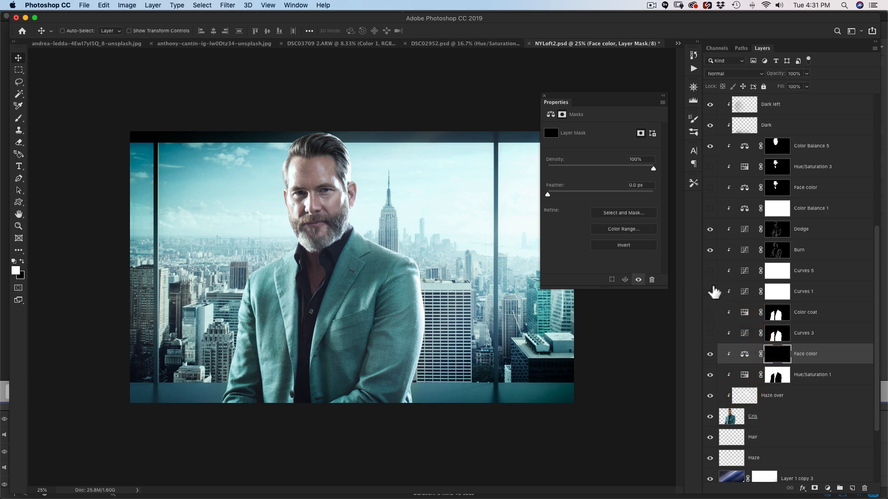
click(543, 96)
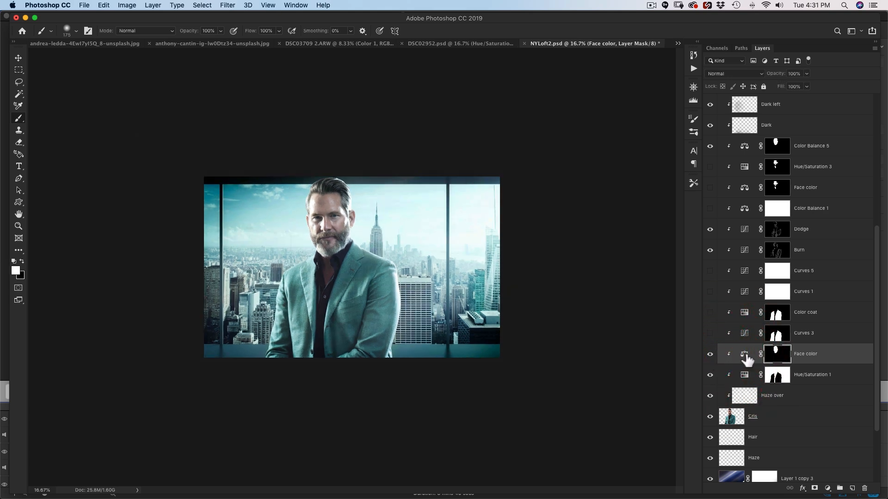
- Retune Face color: Midtones Cyan/Red -4, Yellow/Blue +7; Highlights Red +7, Magenta -5
double_click(744, 354)
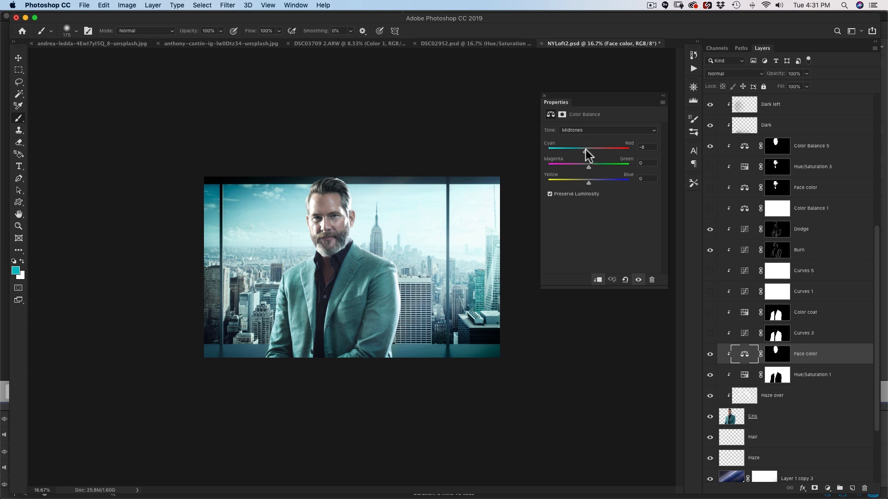
drag(585, 150, 591, 150)
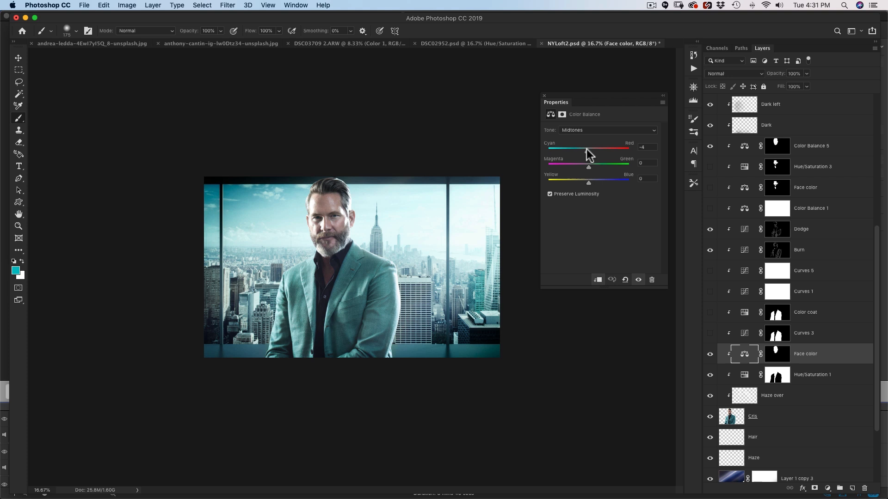
drag(587, 182, 592, 182)
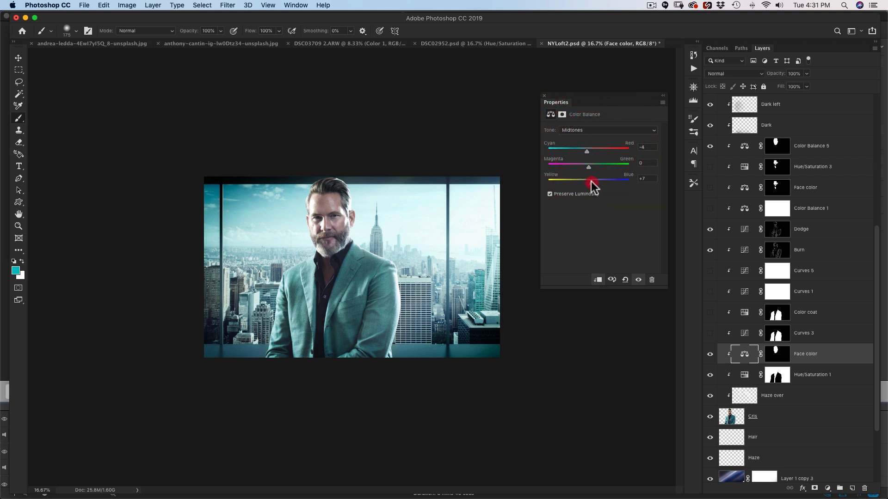
click(605, 129)
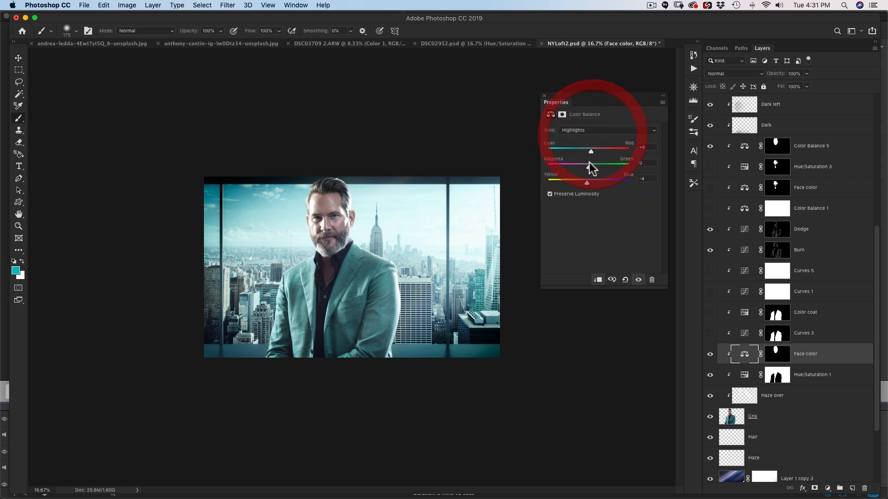
drag(591, 152, 592, 149)
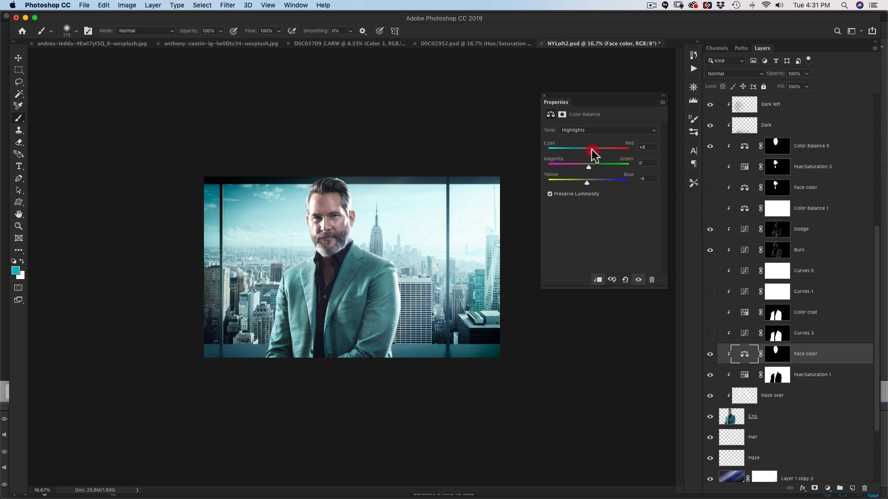
drag(591, 150, 587, 166)
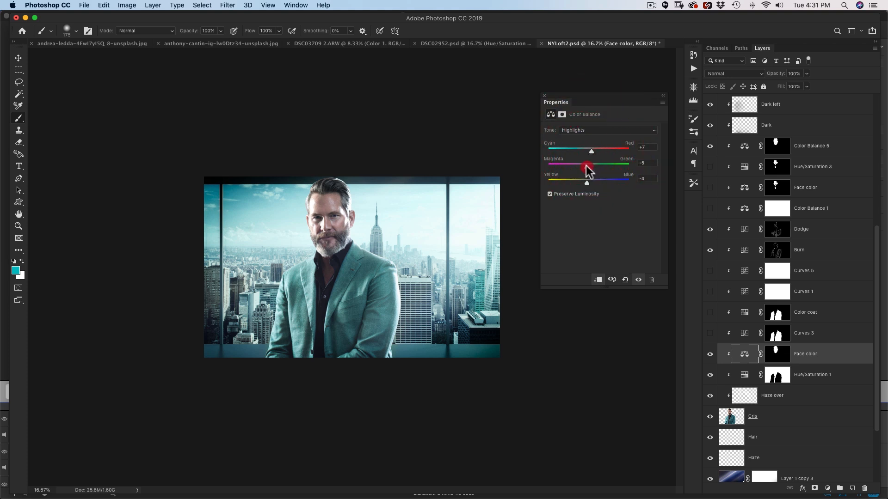
drag(580, 168, 586, 169)
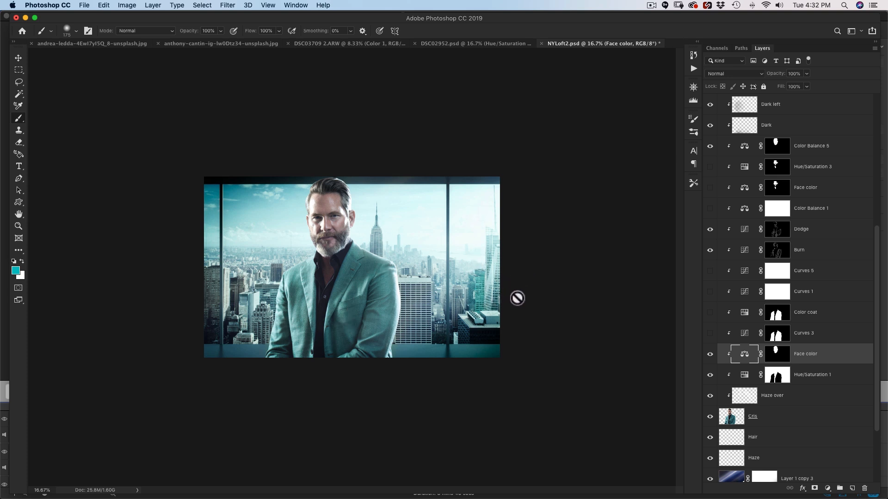
- Add a Hue/Saturation adjustment above the Hair layer with saturation -32
click(18, 57)
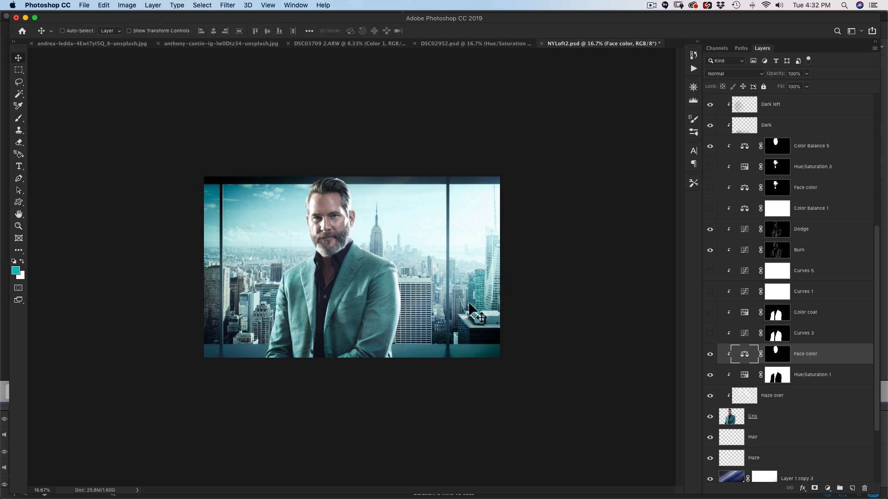
mouse_move(491, 289)
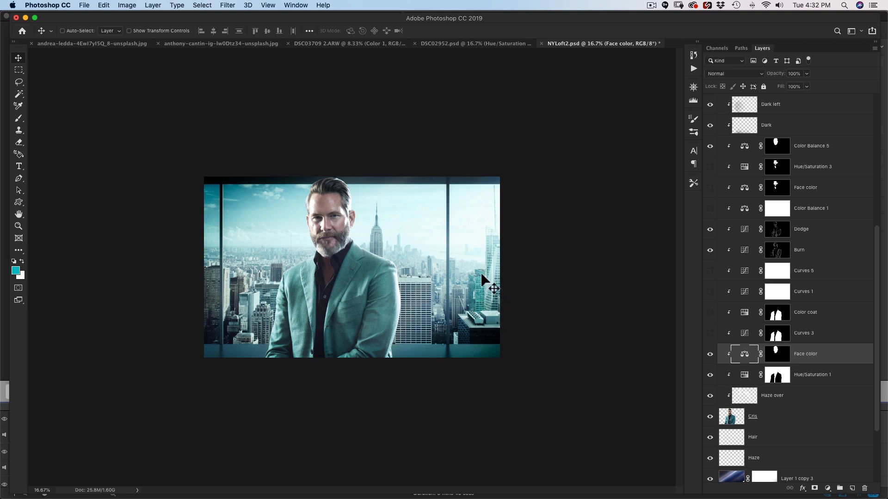
click(753, 437)
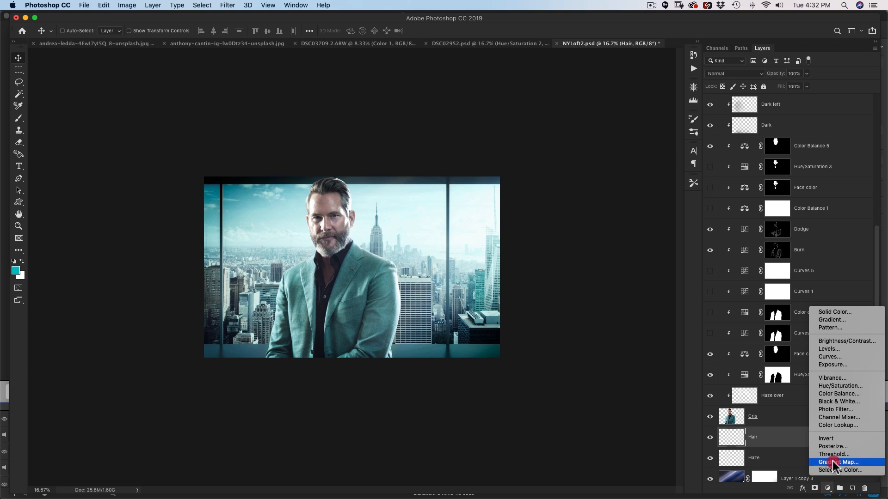
click(840, 385)
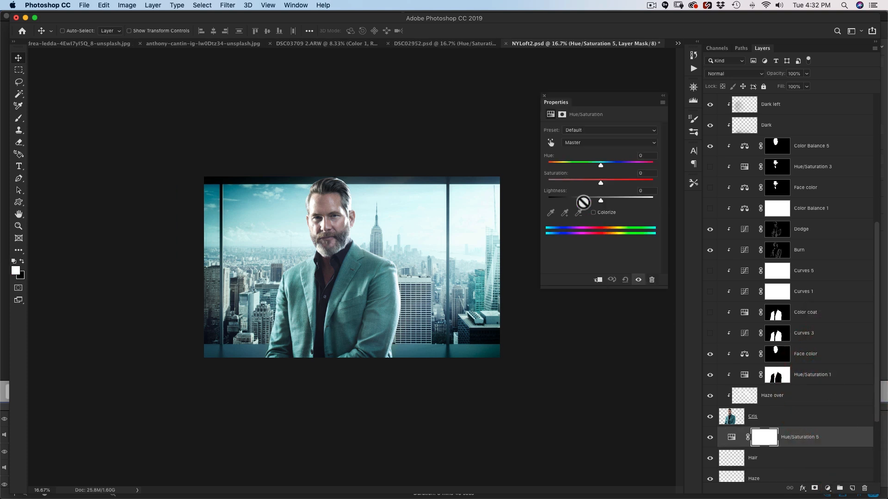
drag(600, 180, 592, 180)
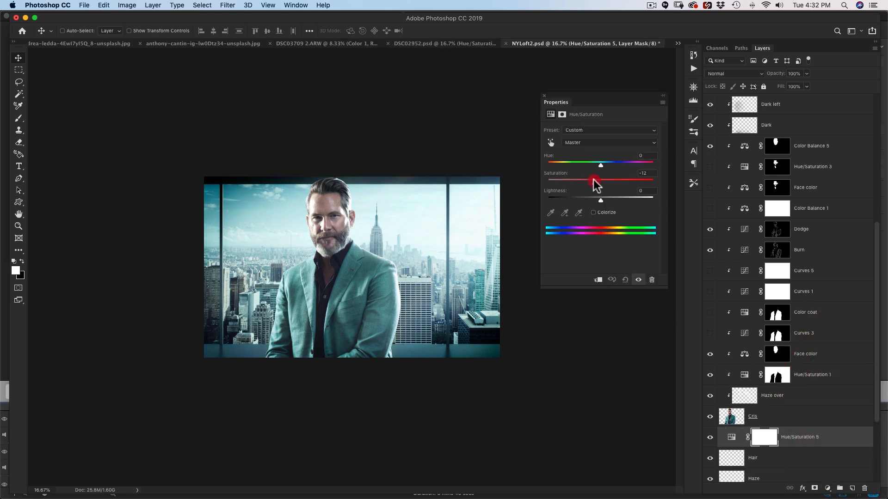
drag(600, 179, 586, 180)
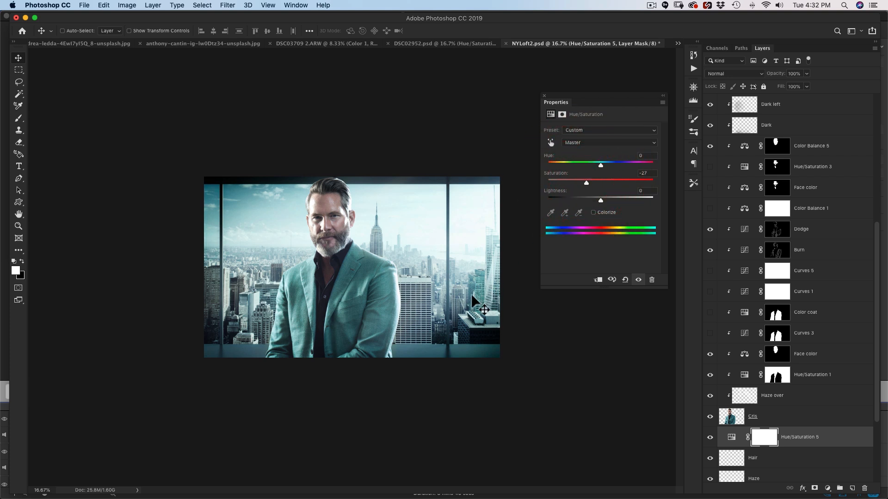
drag(586, 183, 583, 183)
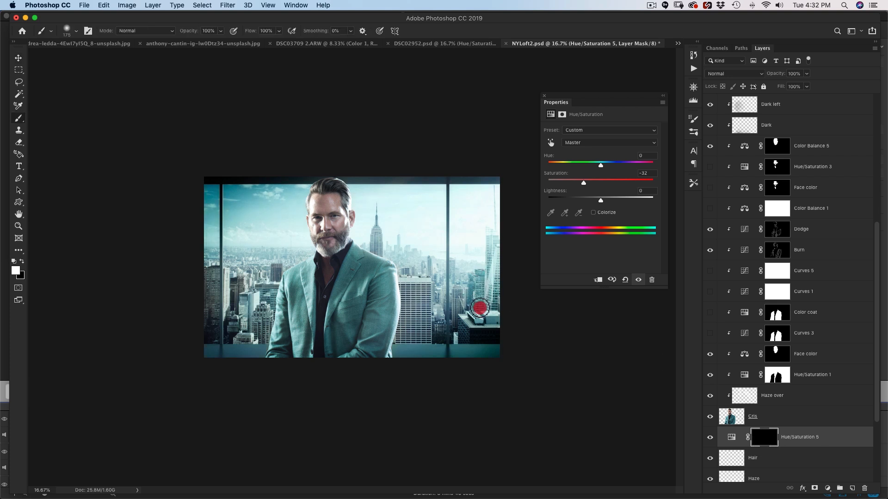
key(cmd+-)
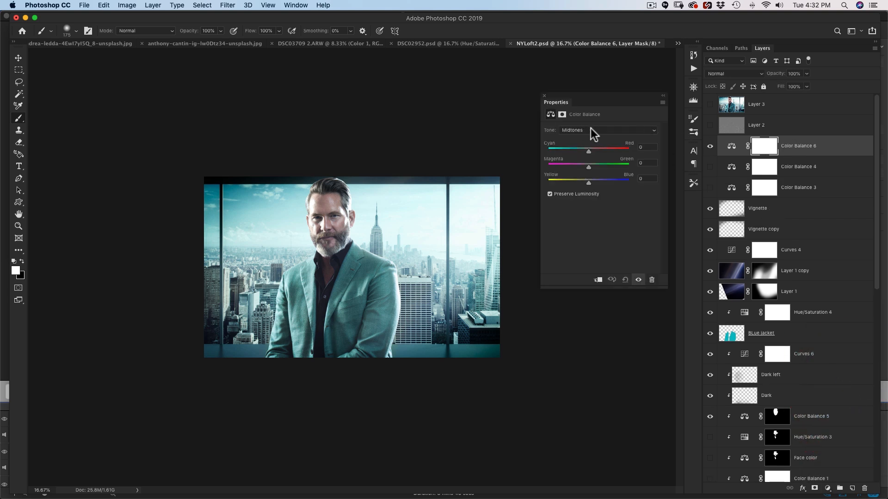
- Set Color Balance 6 highlights to Cyan/Red +7, Yellow/Blue +2, and toggle it to compare
click(606, 129)
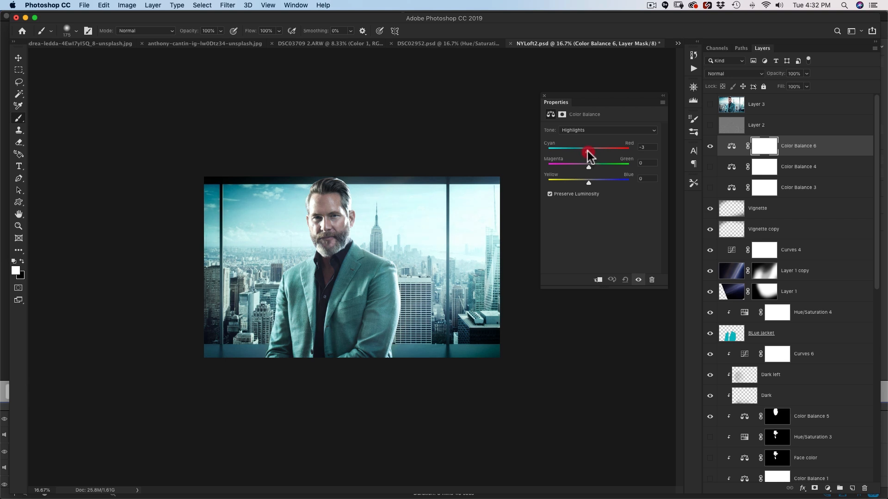
drag(586, 148, 593, 148)
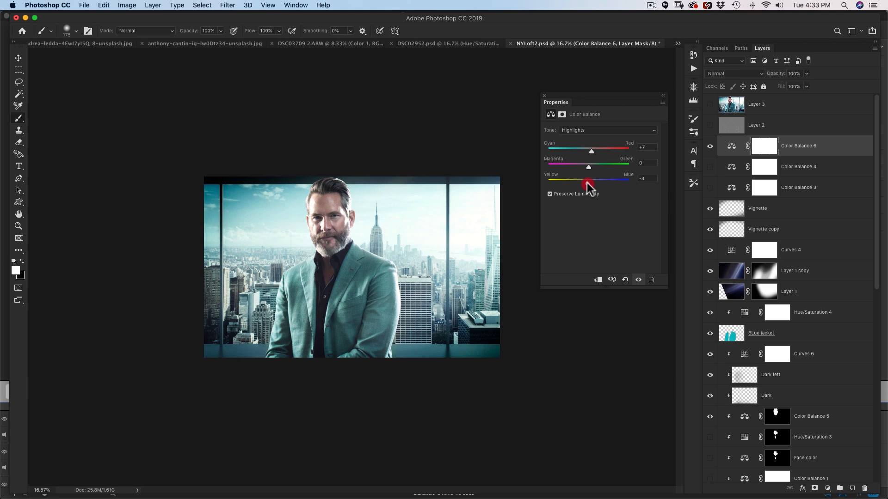
drag(588, 181, 590, 181)
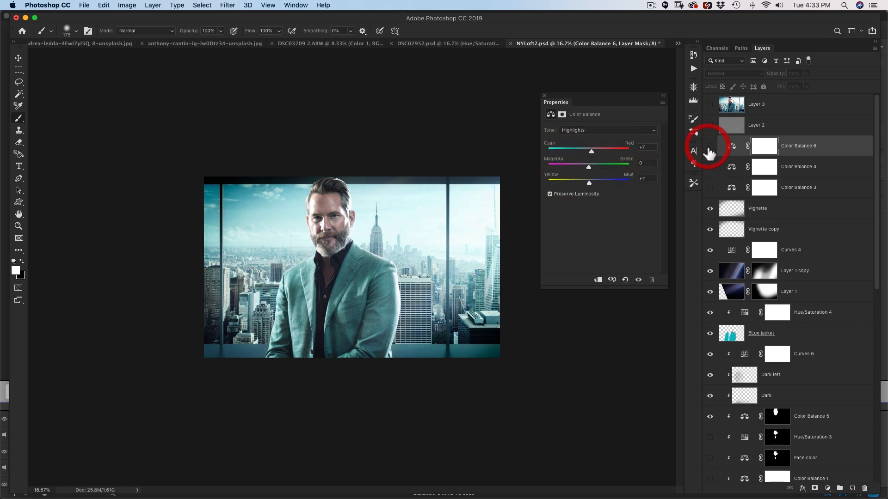
click(709, 146)
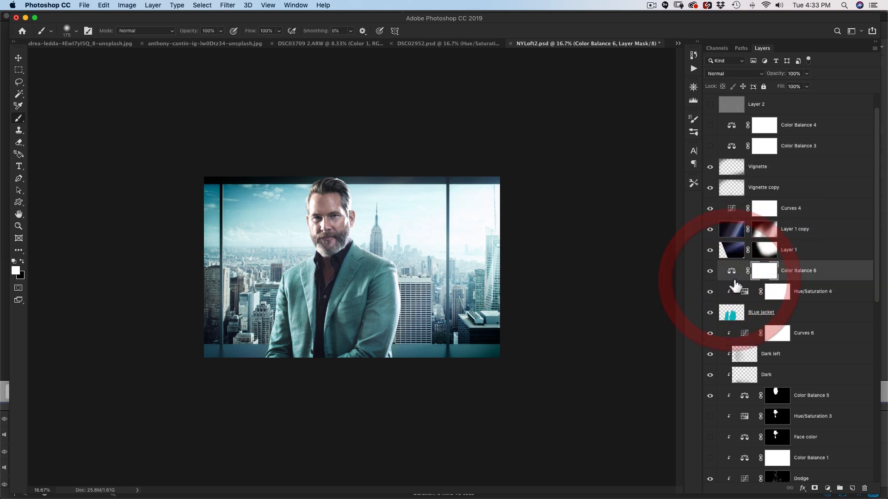
scroll(down, 3)
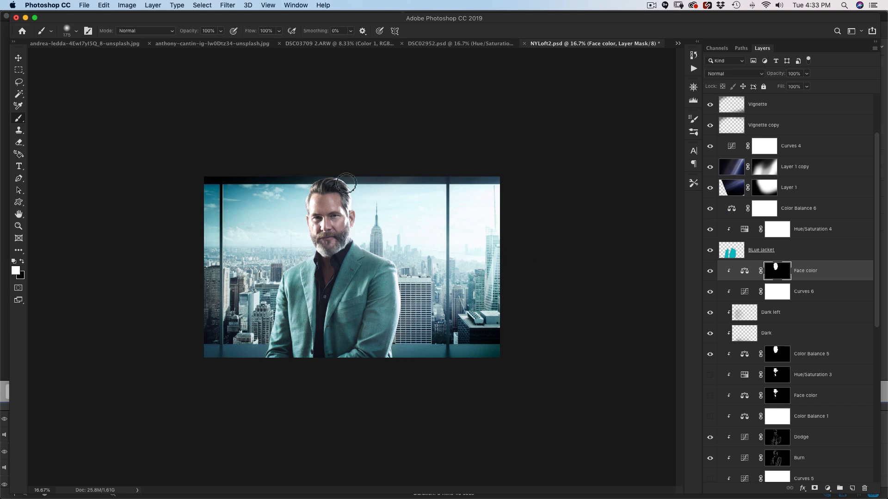
mouse_move(610, 145)
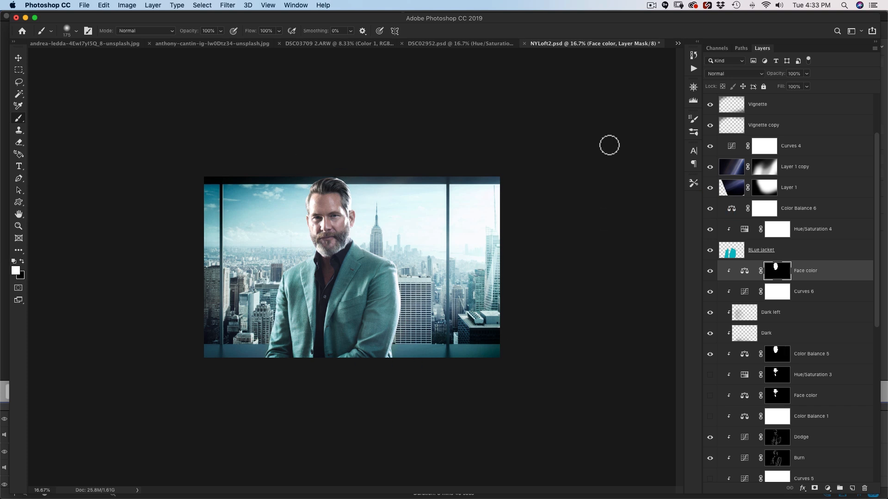